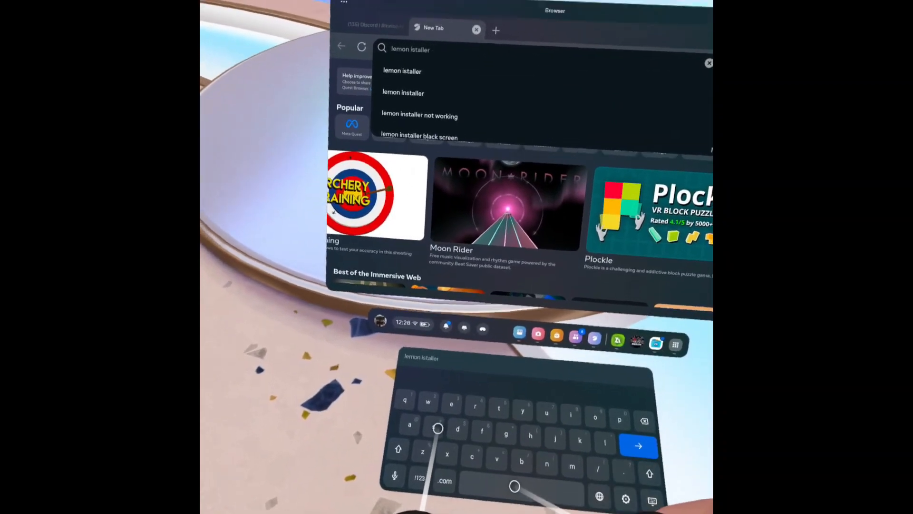
- Search the web for the Lemon Installer page from a new browser tab
text(by)
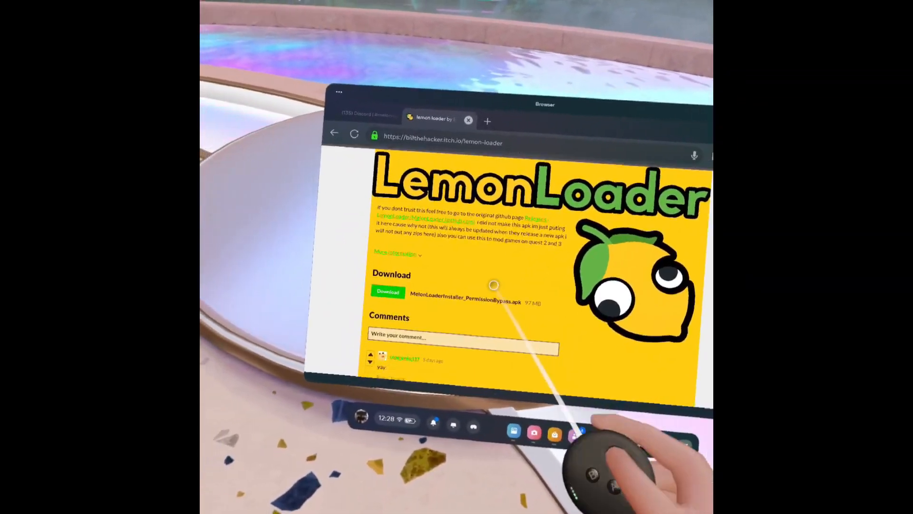
- Scroll to the Download section offering MelonLoaderInstaller_PermissionBypass.apk
scroll(down, 3)
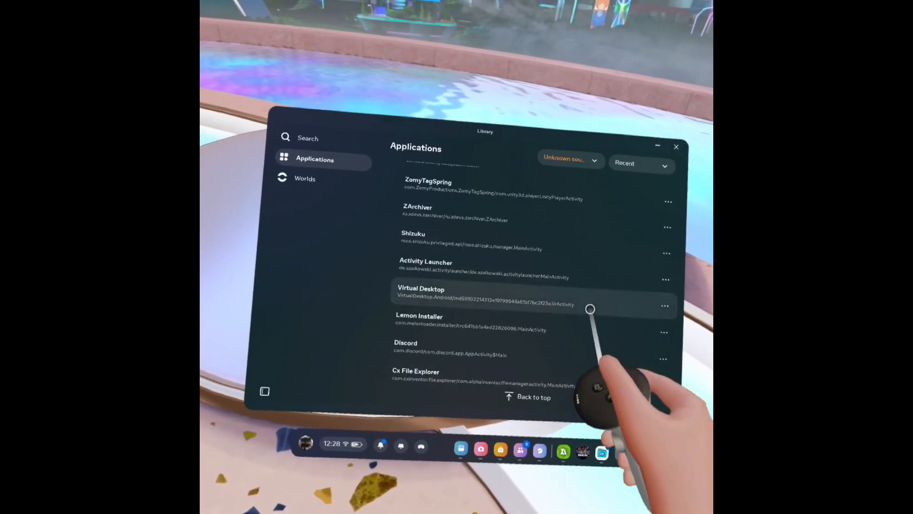
- Launch Lemon Installer from unknown-source apps and skip the OBB folder permission prompt
click(419, 316)
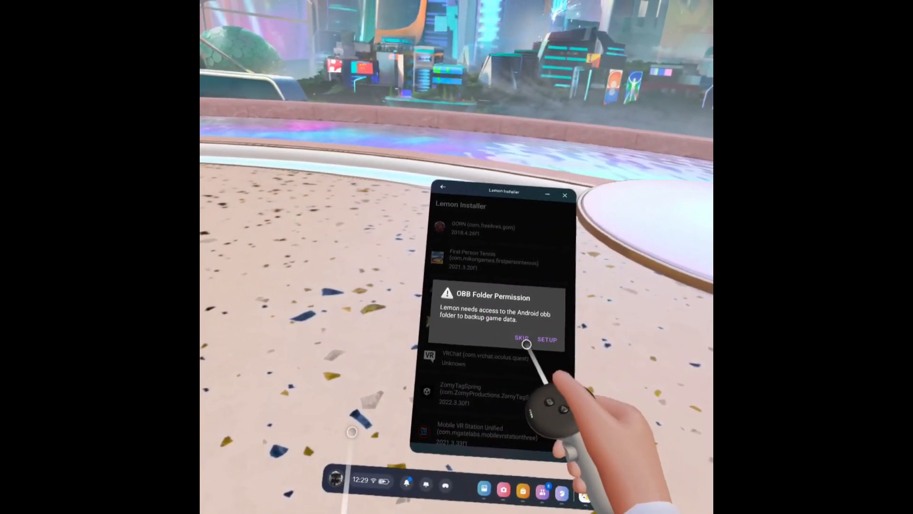
click(520, 339)
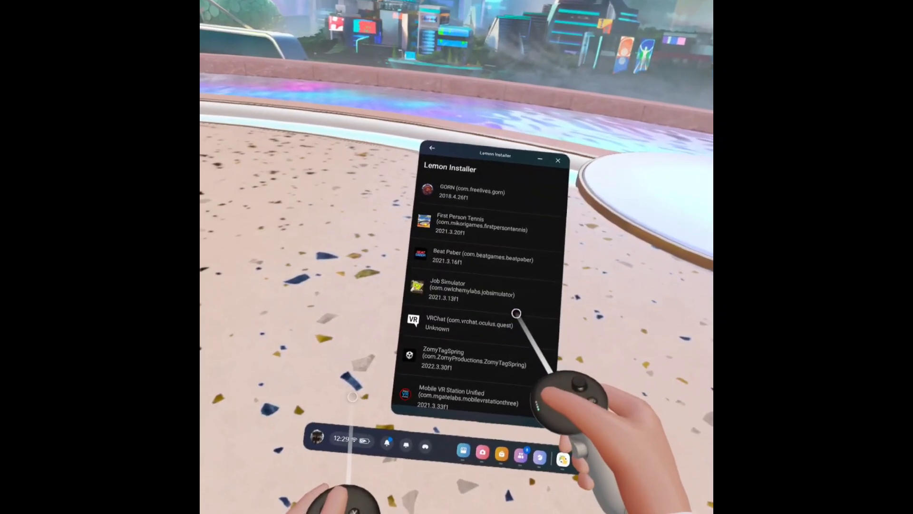
scroll(down, 3)
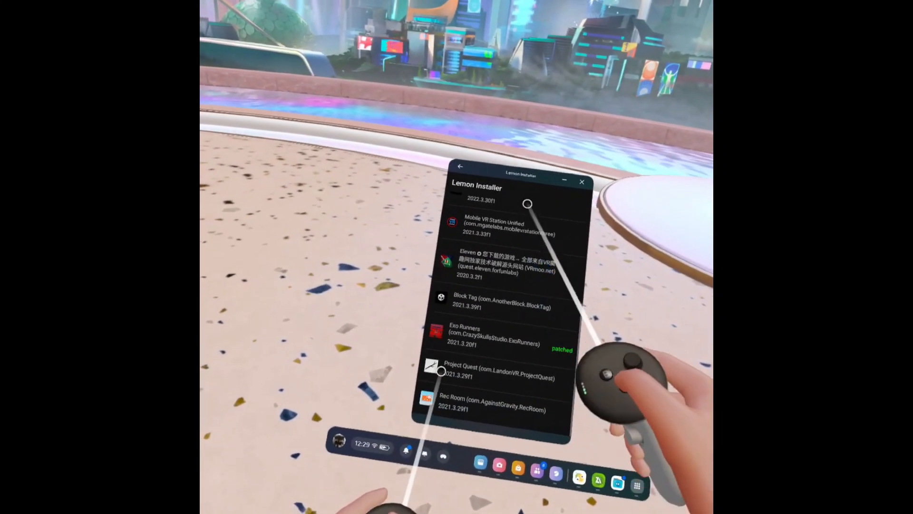
scroll(up, 3)
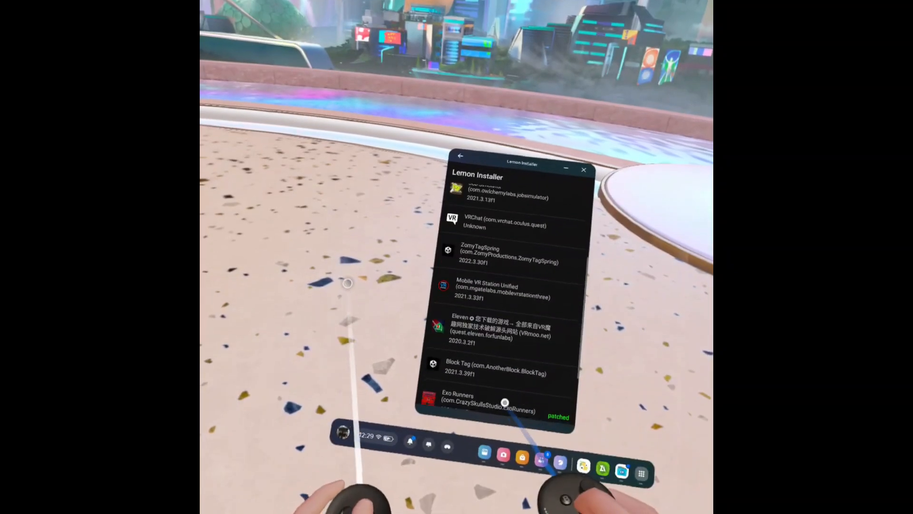